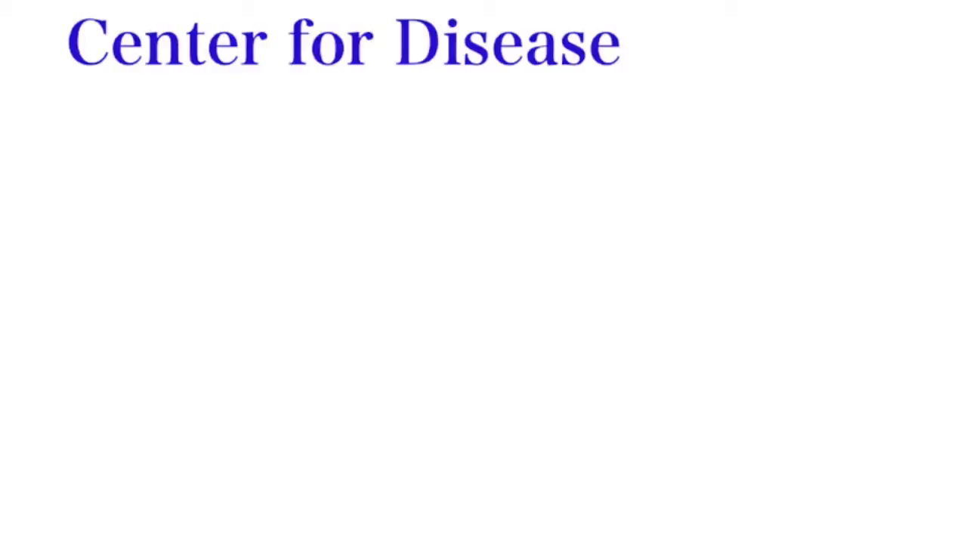
pyautogui.write('Control and Prevention')
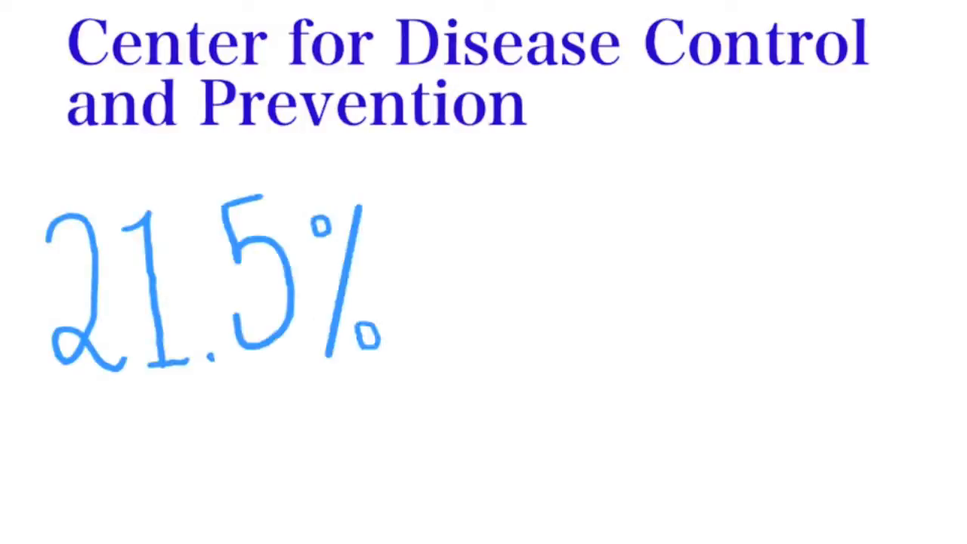
pyautogui.moveTo(189, 453); pyautogui.dragTo(333, 392)
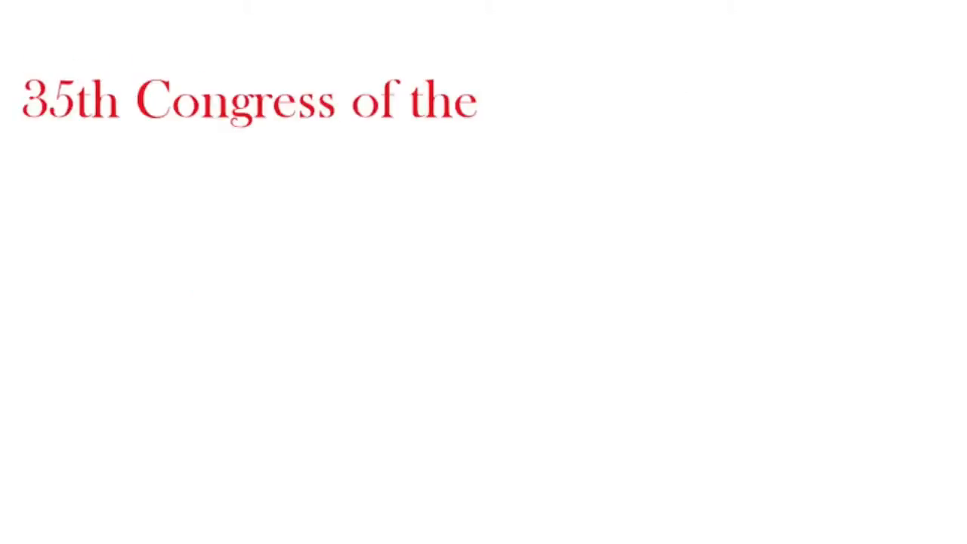
pyautogui.write('European Society for Medical')
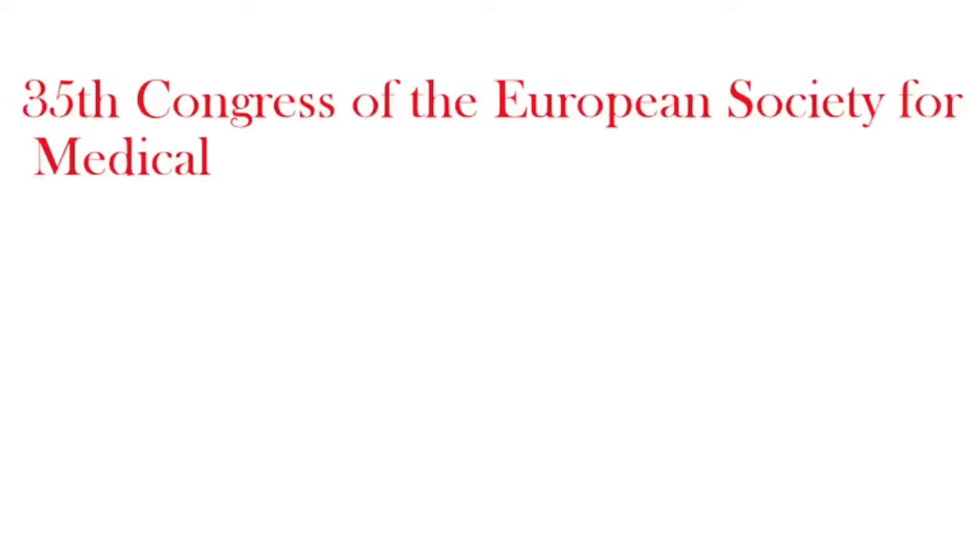
pyautogui.write('Oncology in 2010')
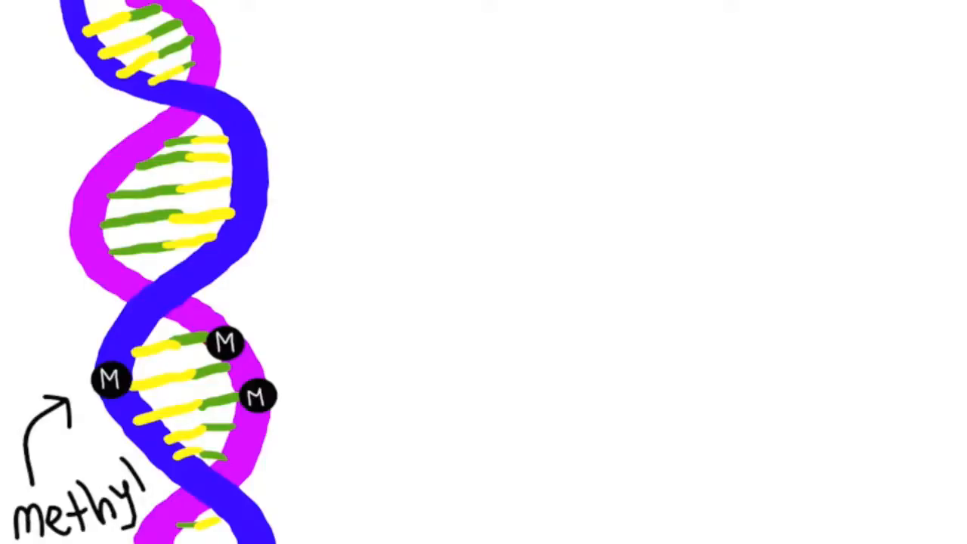
pyautogui.write('tumor-suppressing gene')
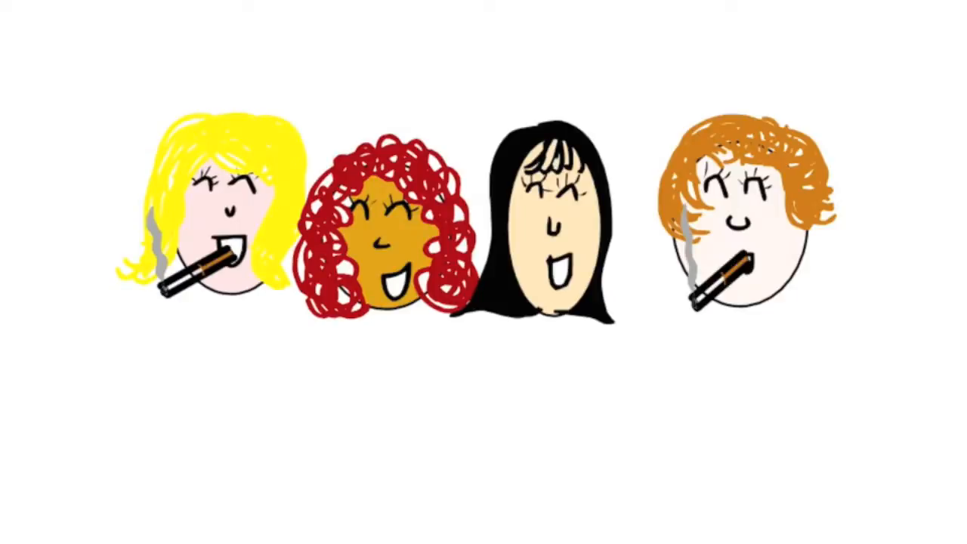
pyautogui.write('P-16')
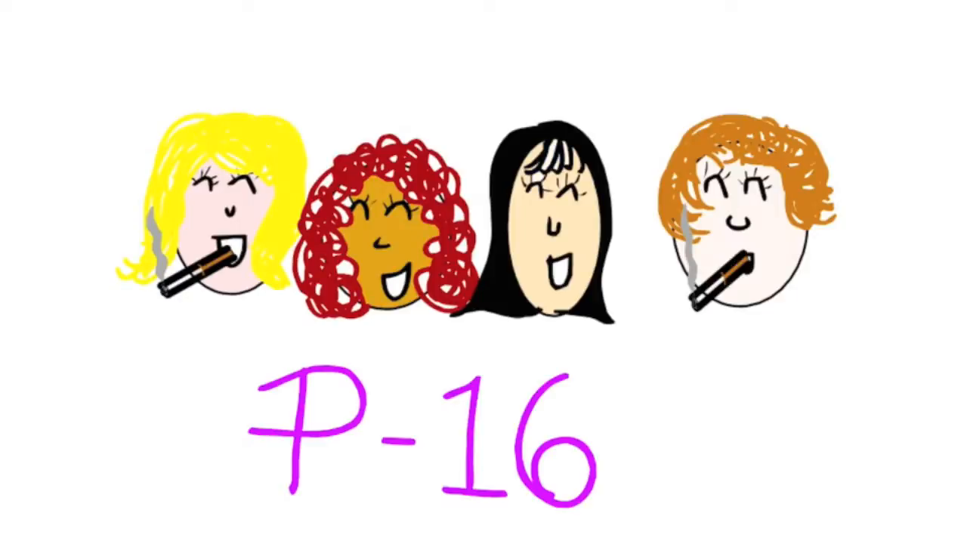
pyautogui.write('tumor-suppresor')
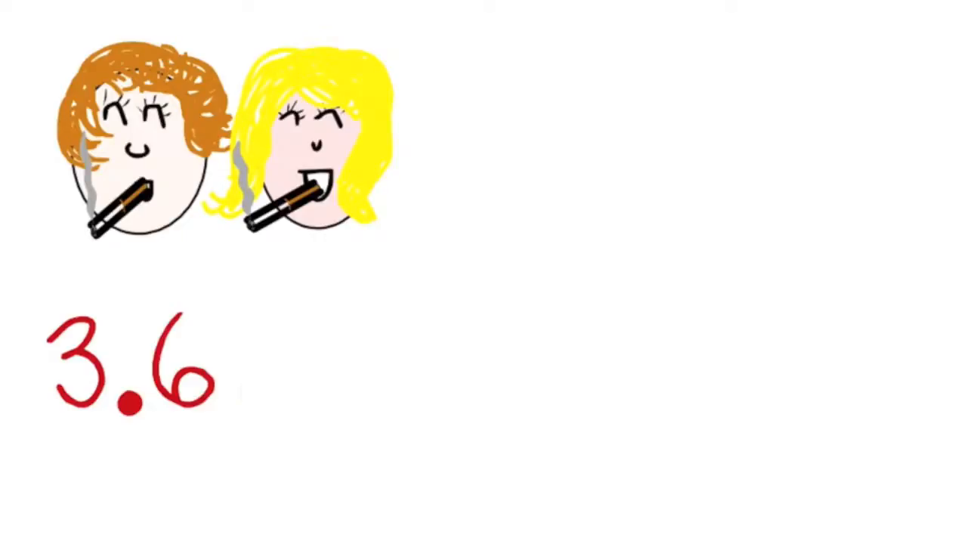
pyautogui.write('7×')
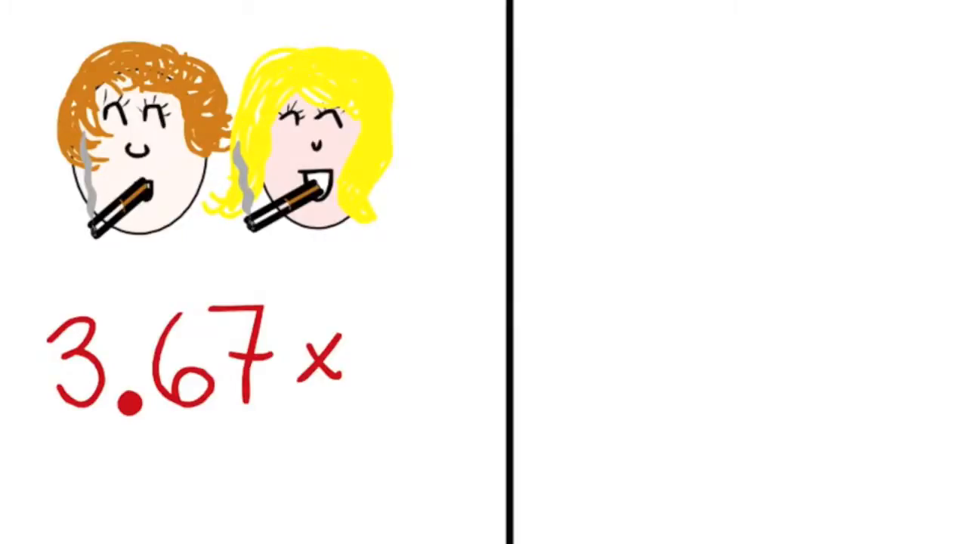